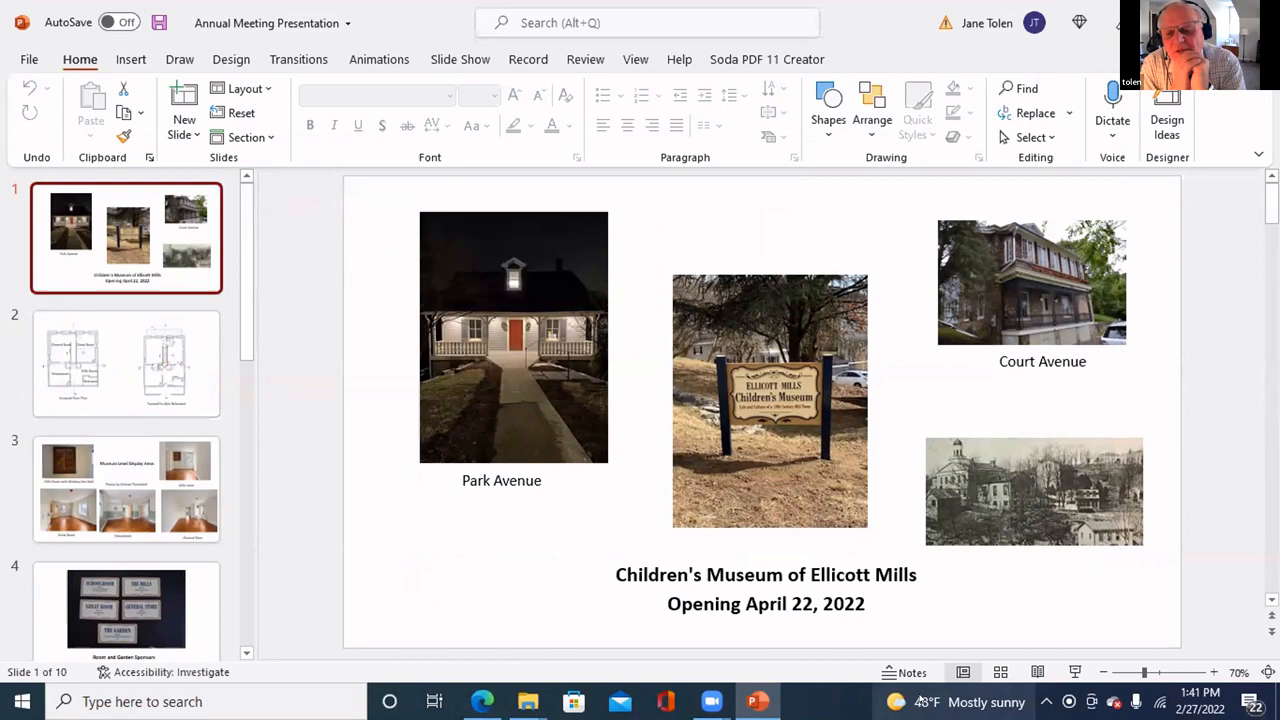
mouse_move(952, 432)
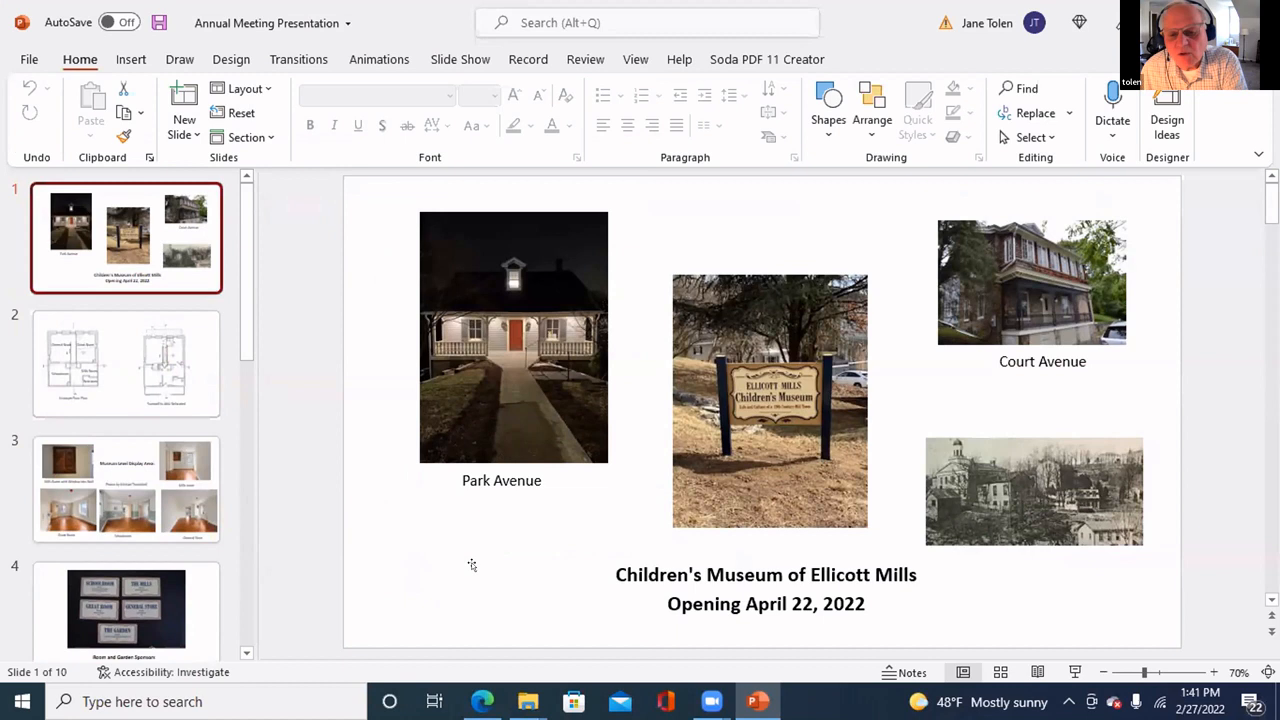
mouse_move(438, 552)
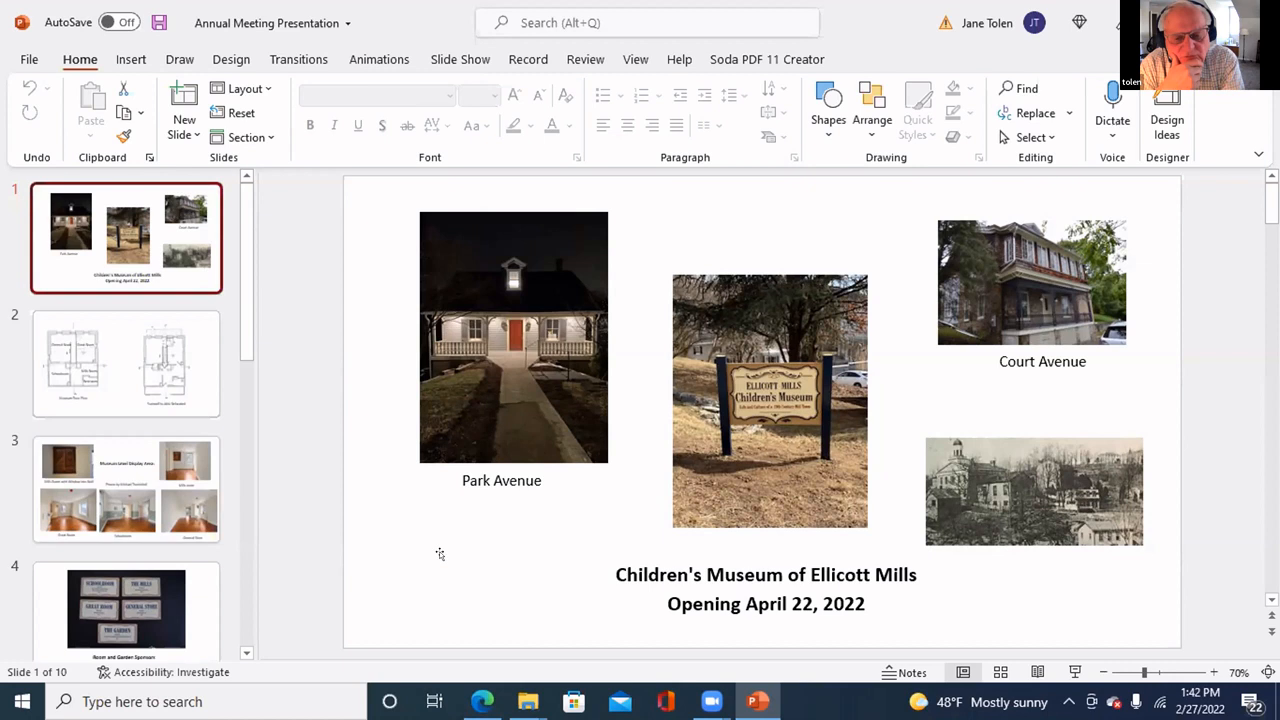
mouse_move(38, 518)
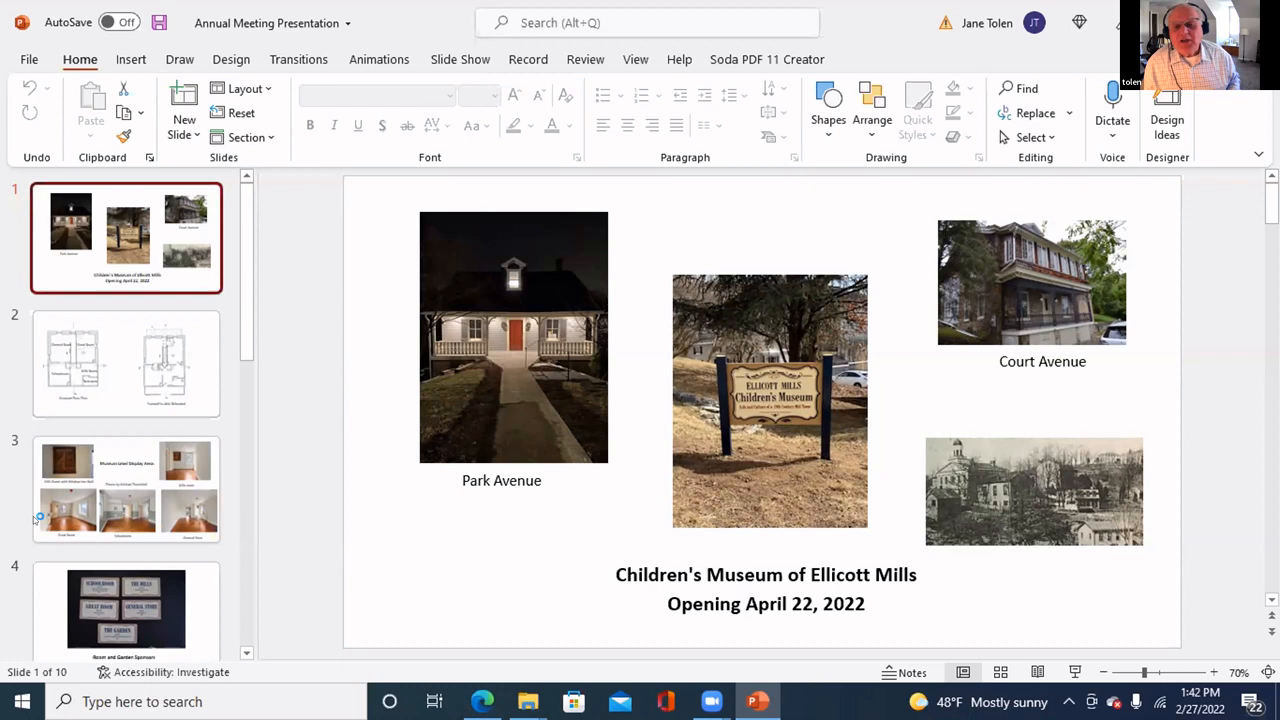
mouse_move(348, 470)
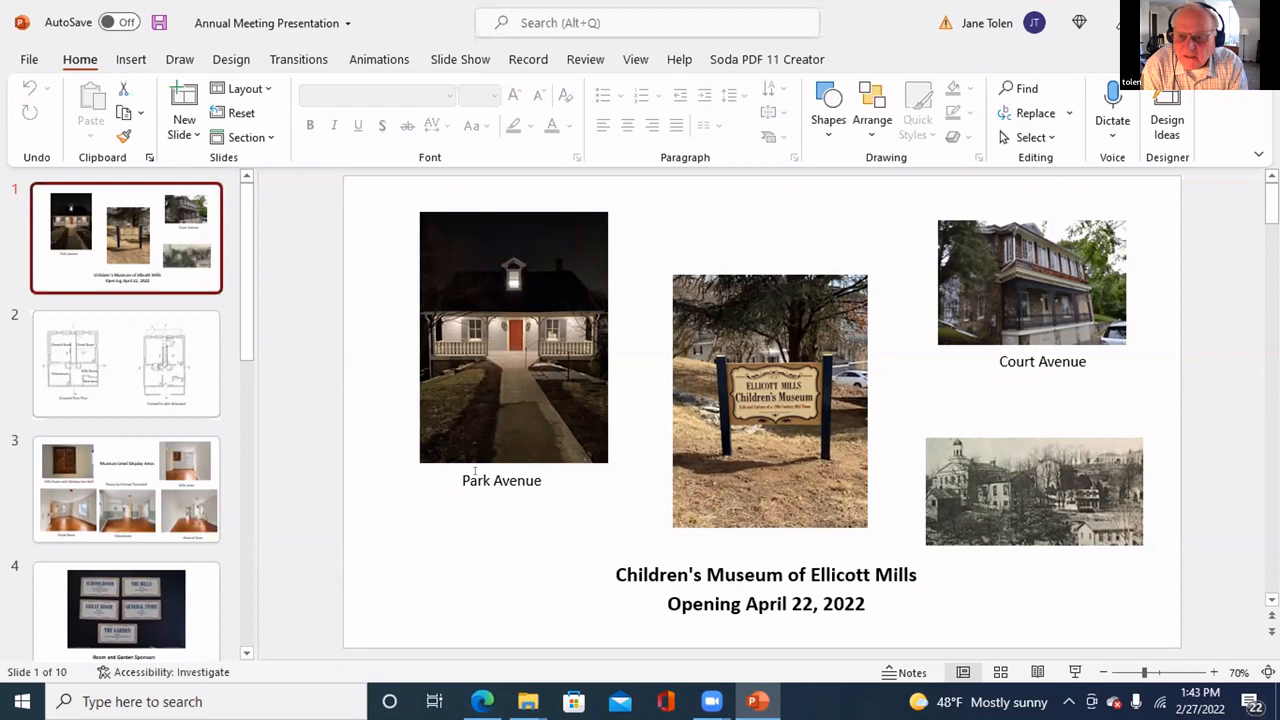
mouse_move(304, 636)
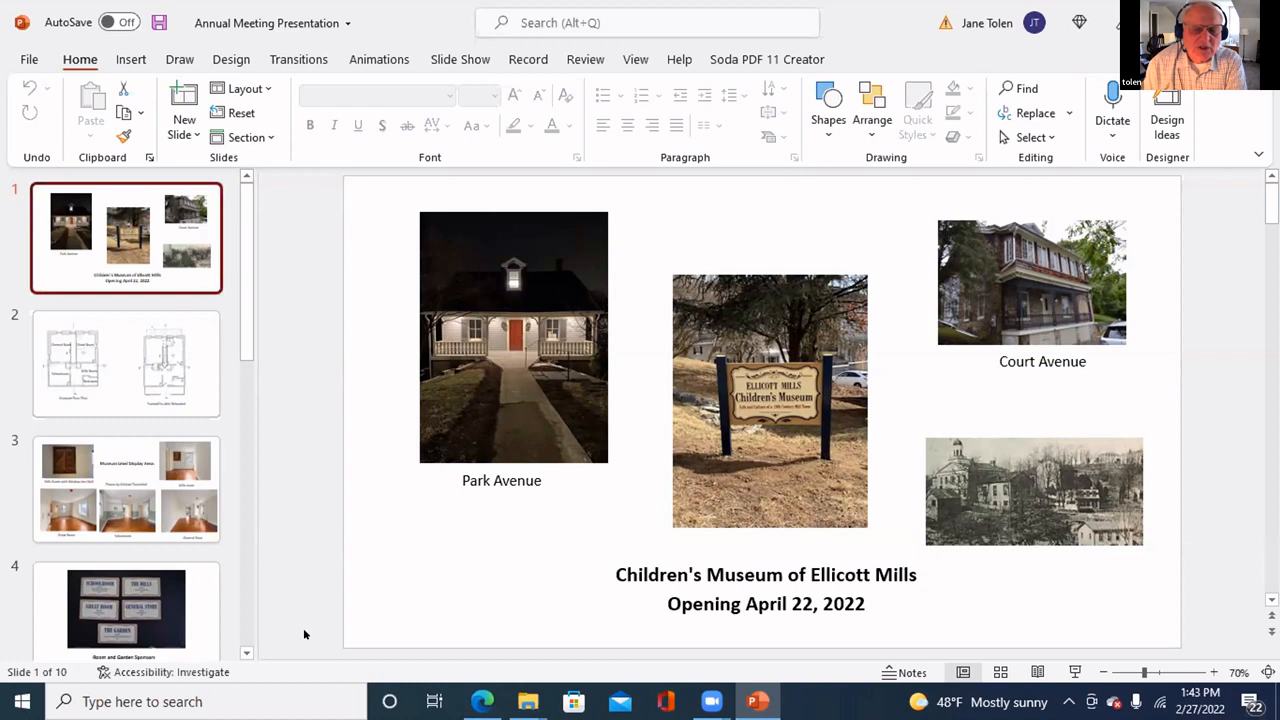
mouse_move(264, 504)
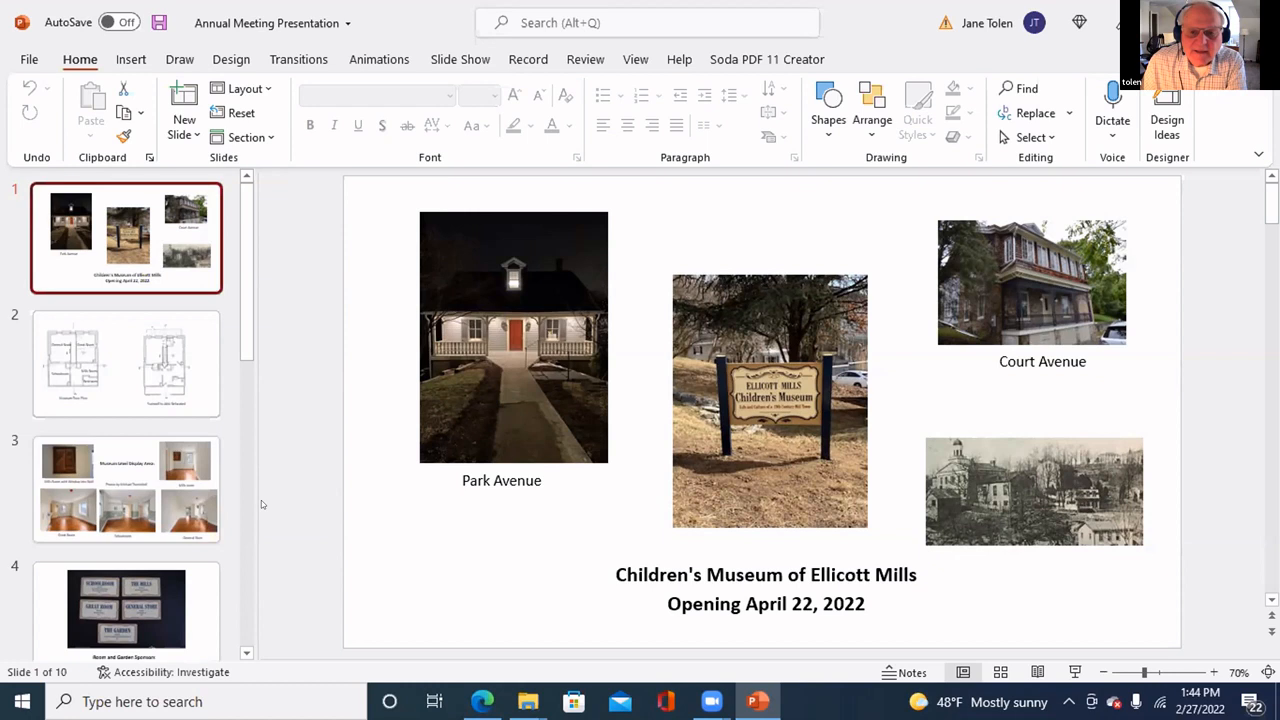
Show the museum floor plan slide, then slide 3 with the display-area room photos
click(126, 364)
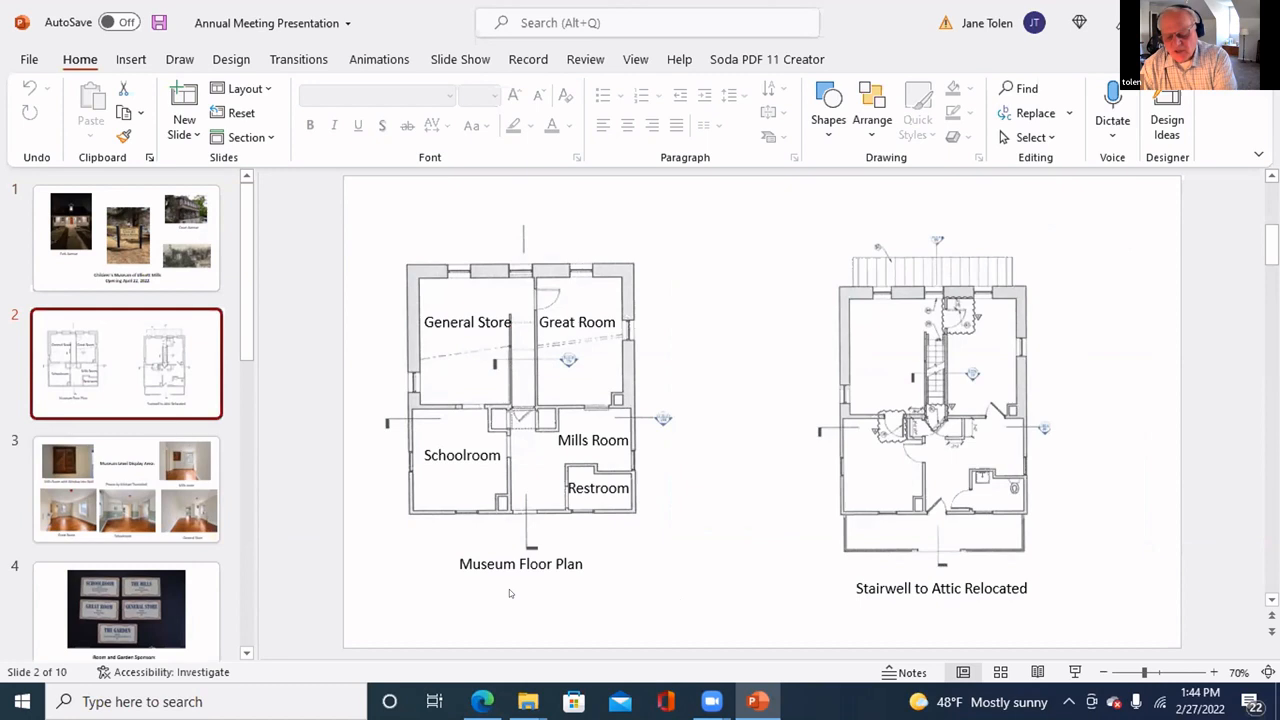
mouse_move(370, 412)
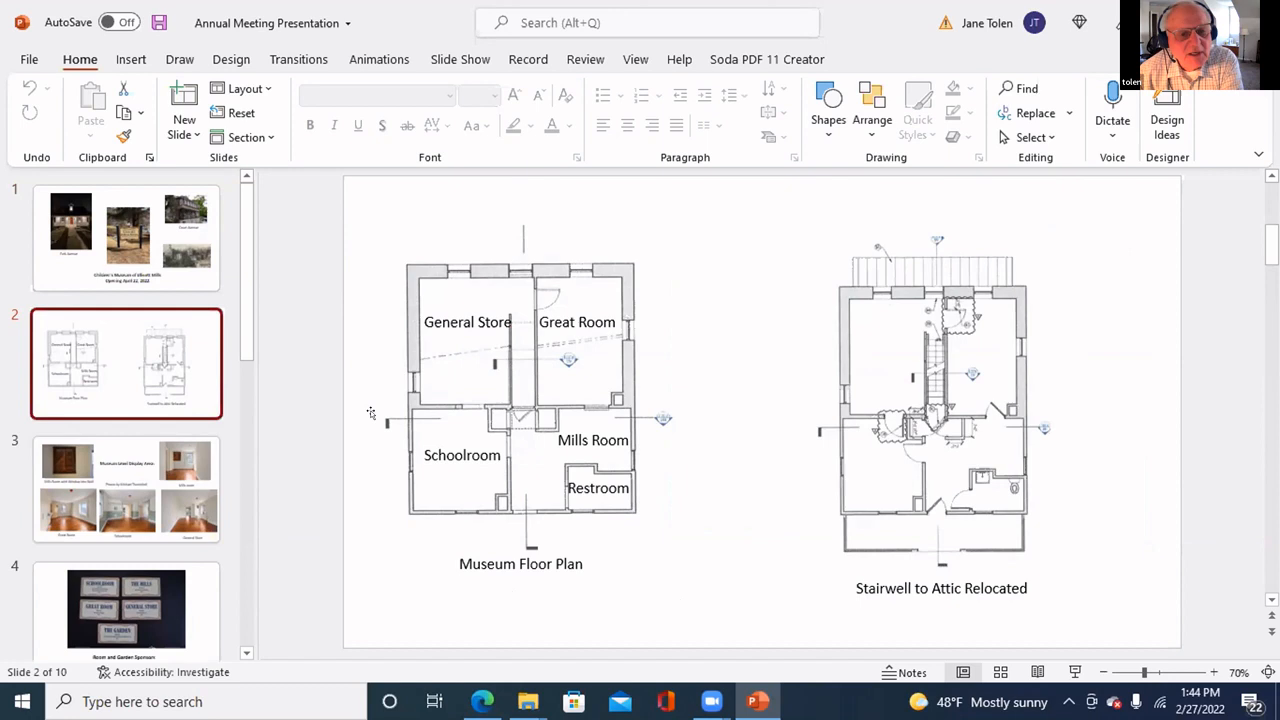
mouse_move(548, 424)
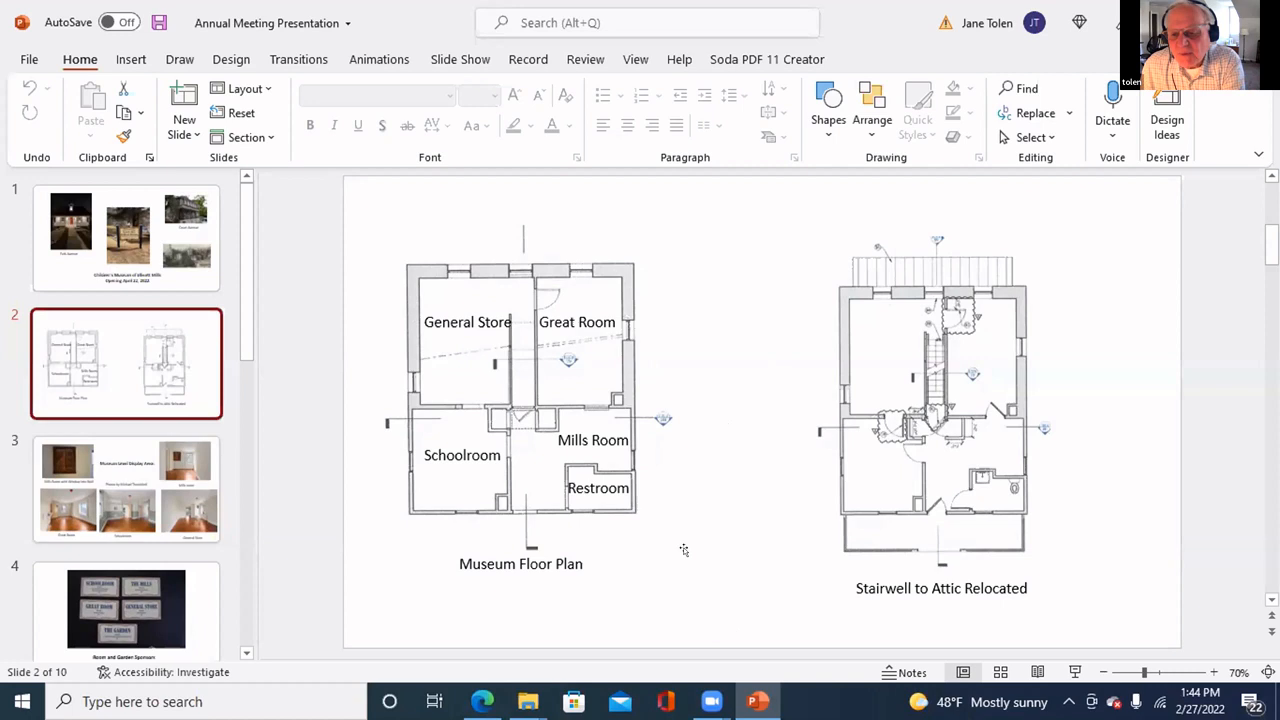
mouse_move(430, 356)
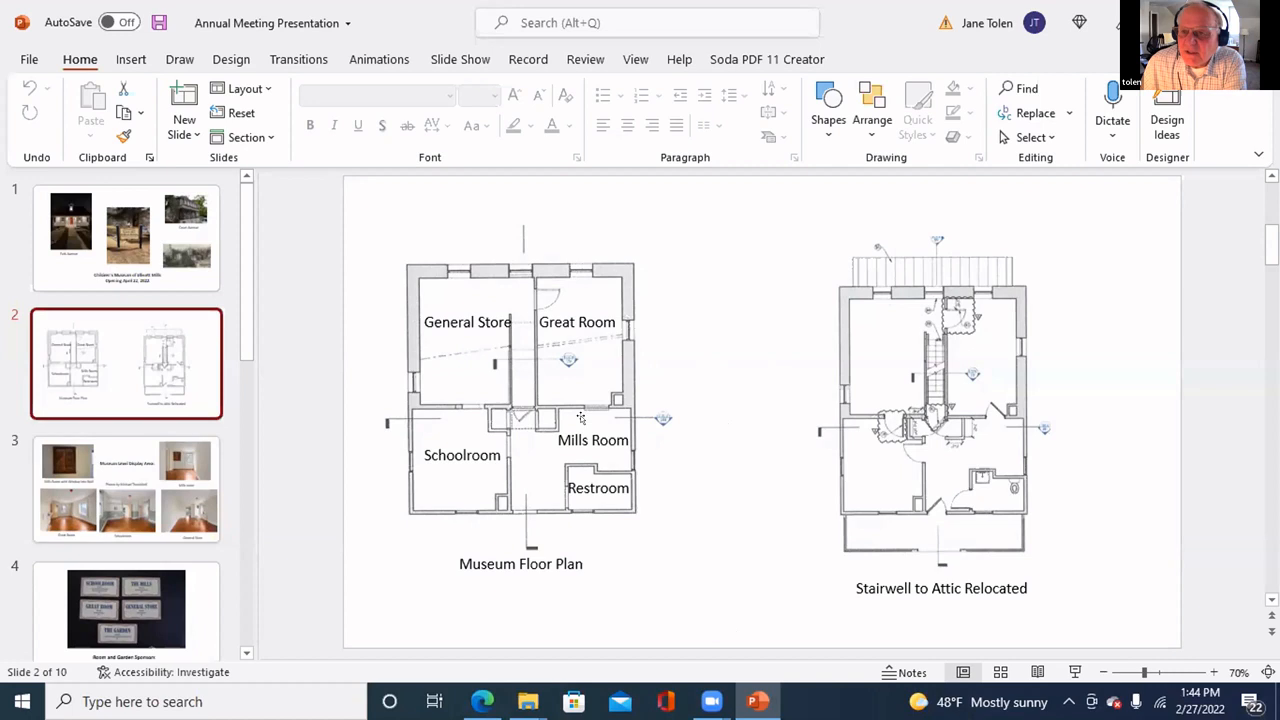
mouse_move(584, 424)
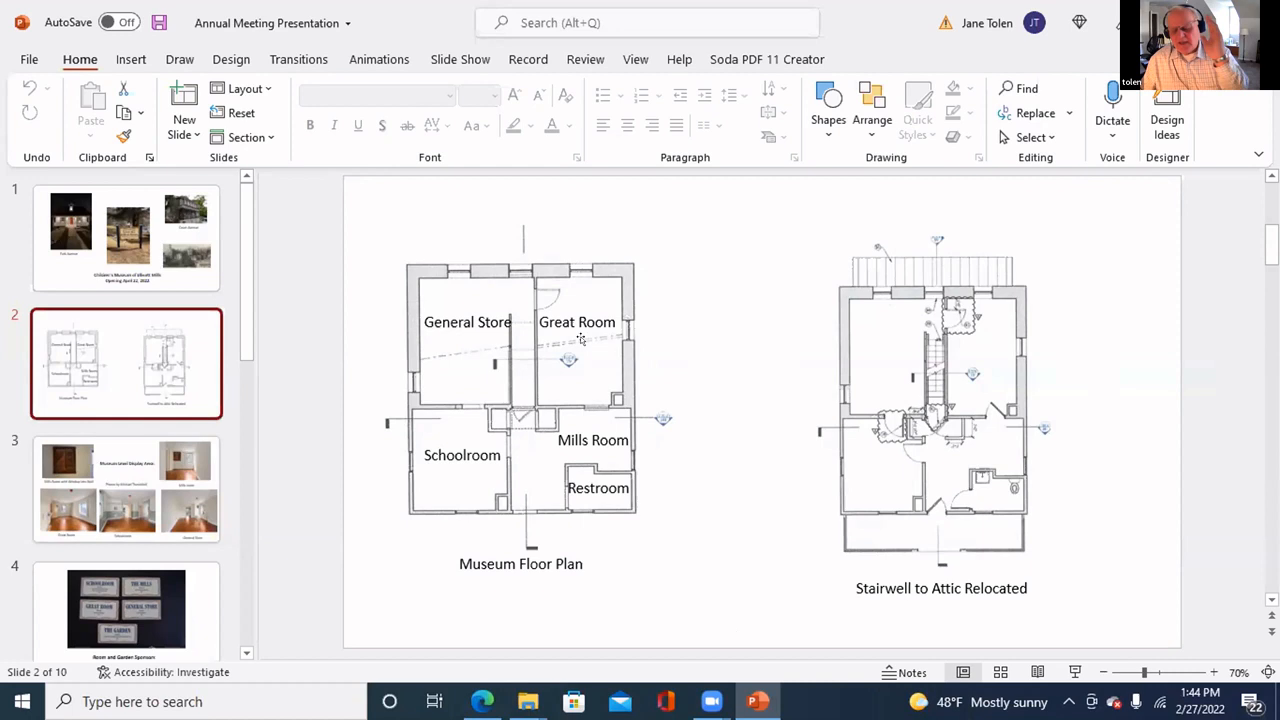
mouse_move(700, 352)
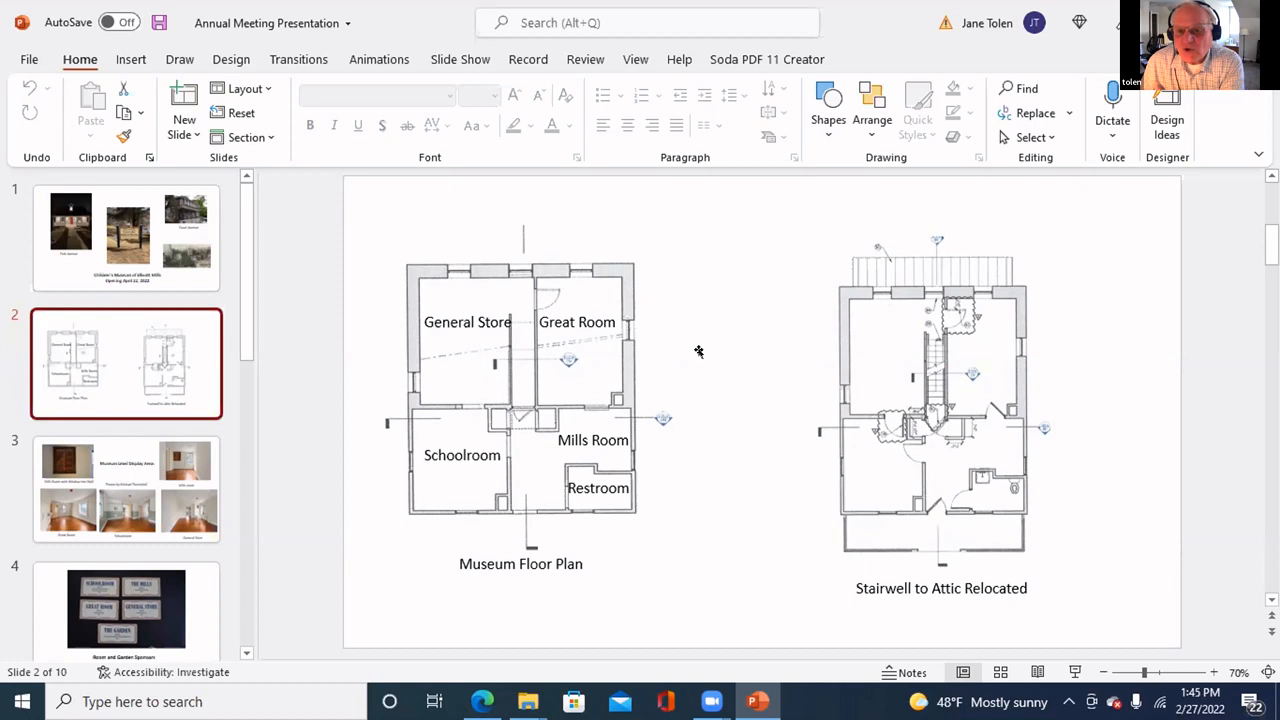
click(124, 488)
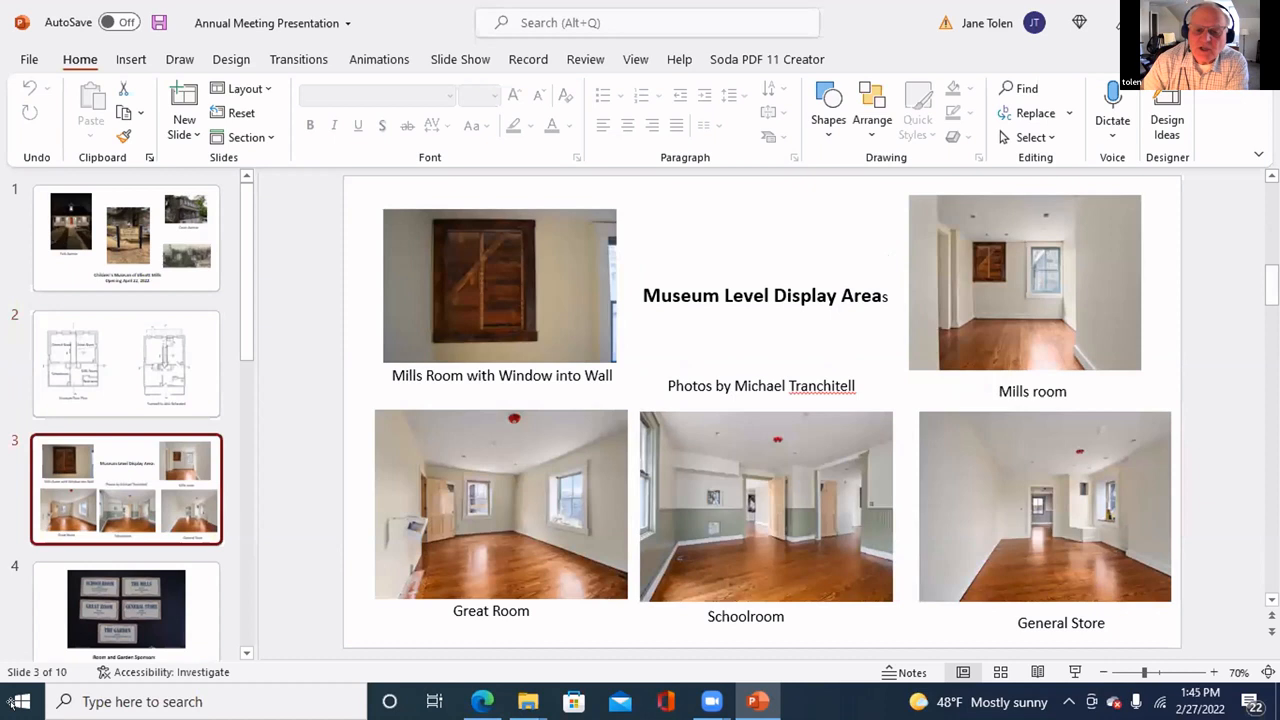
mouse_move(544, 518)
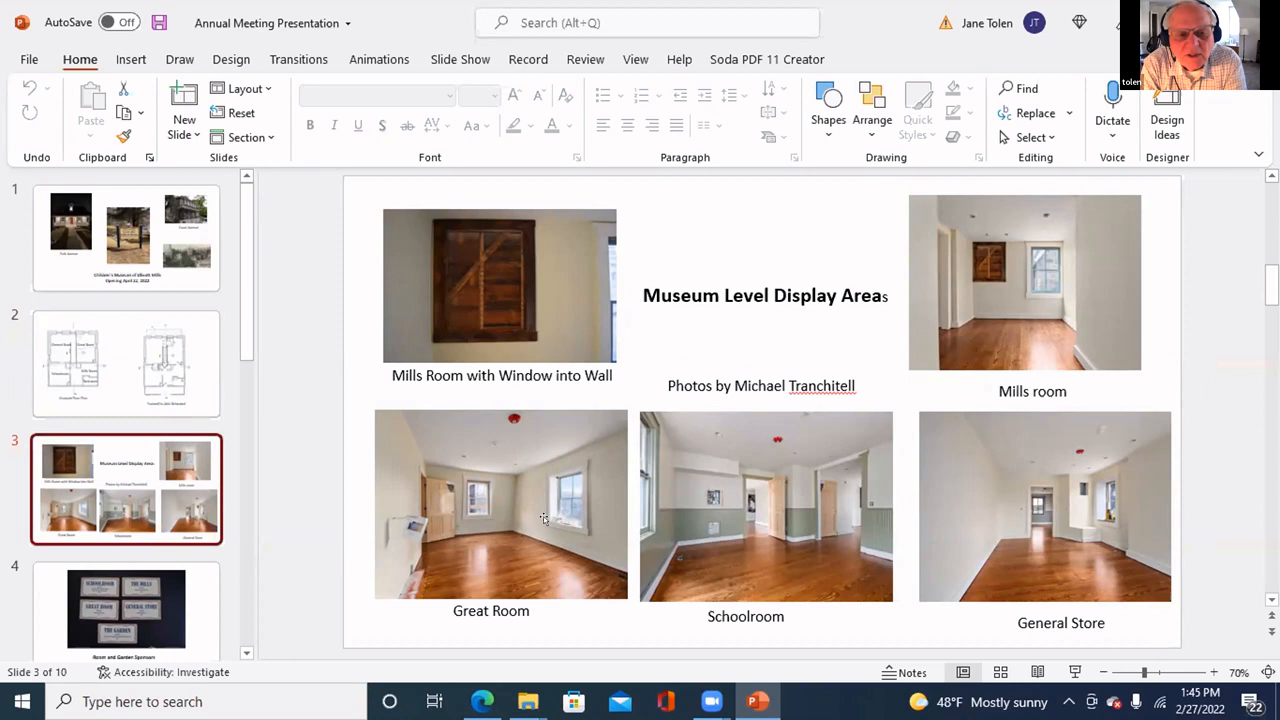
mouse_move(550, 582)
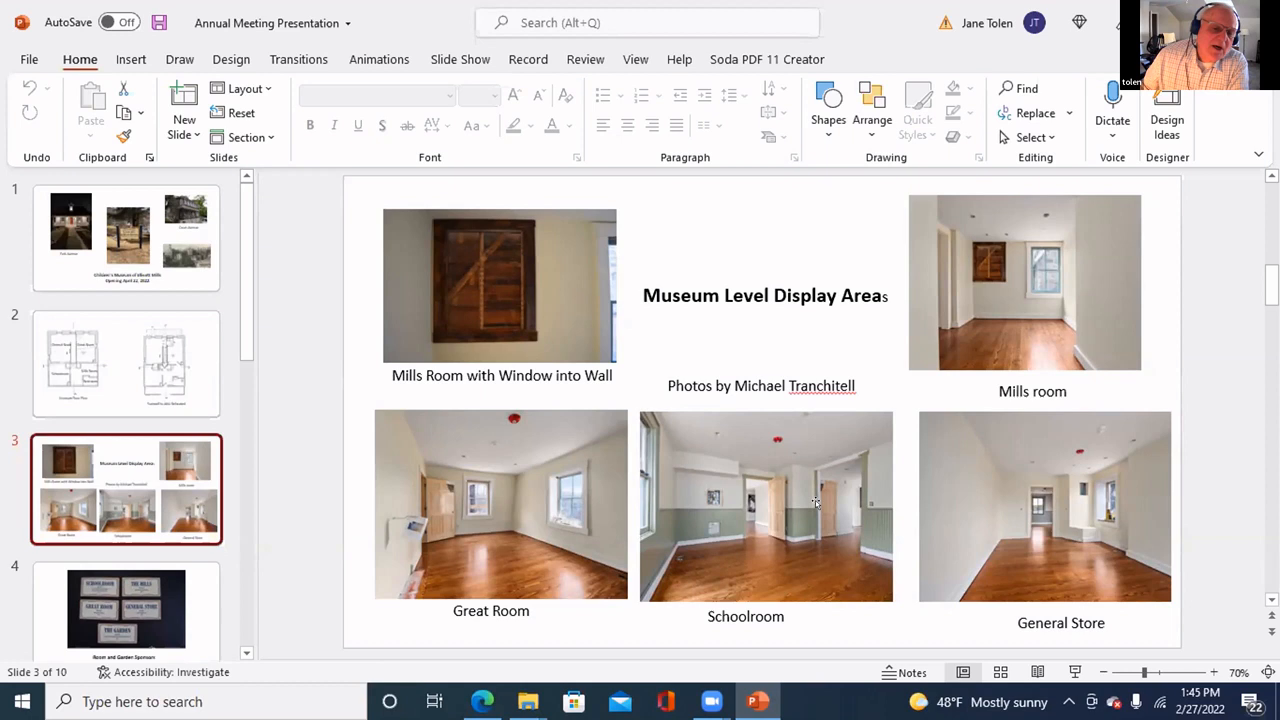
mouse_move(464, 652)
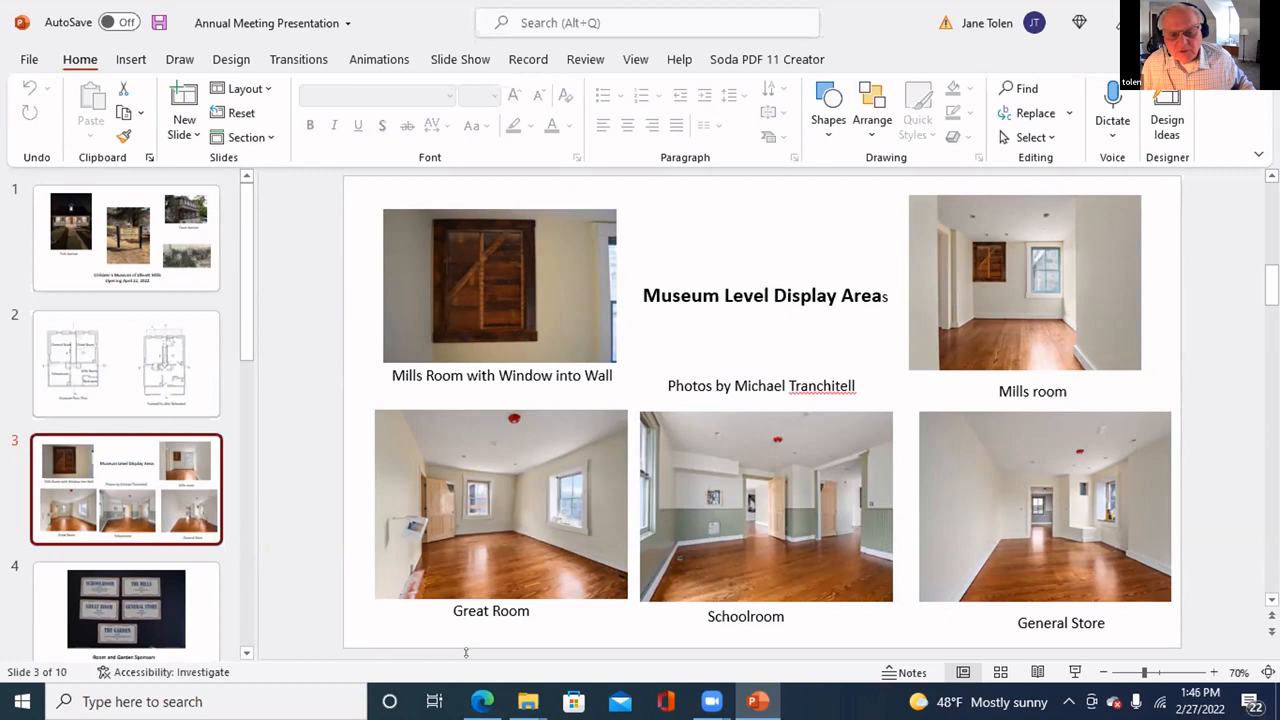
mouse_move(770, 536)
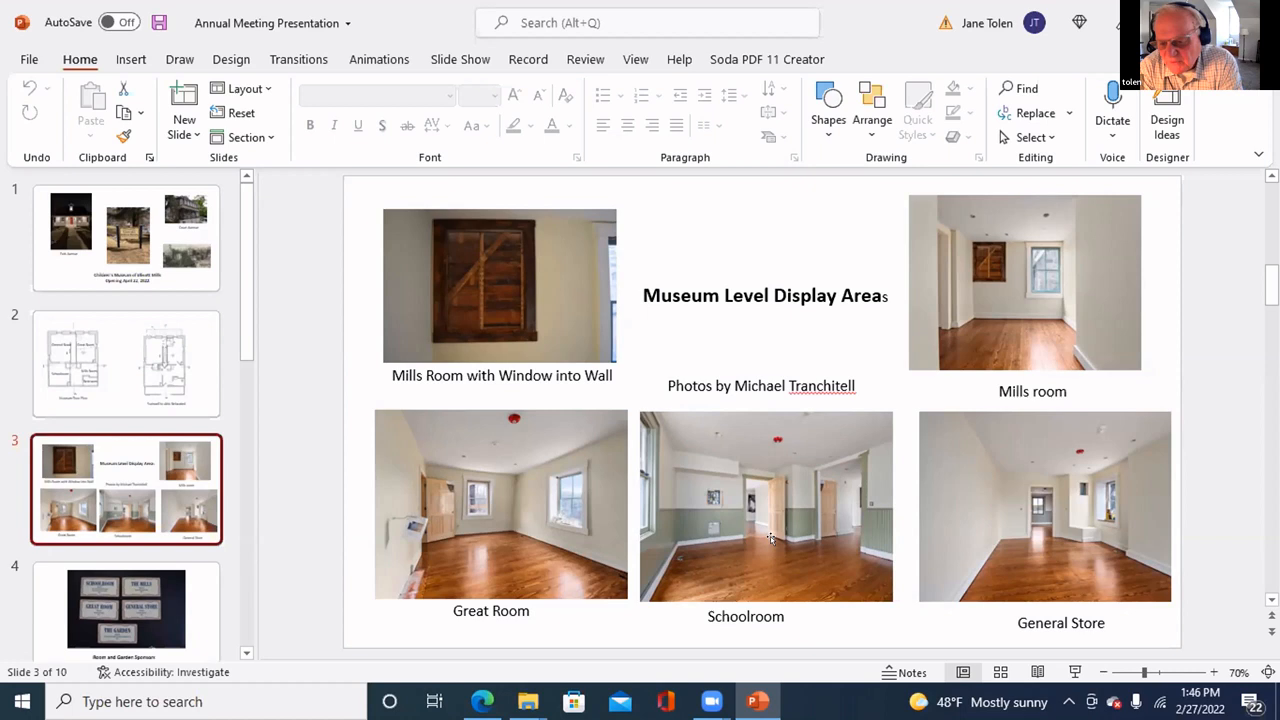
mouse_move(888, 612)
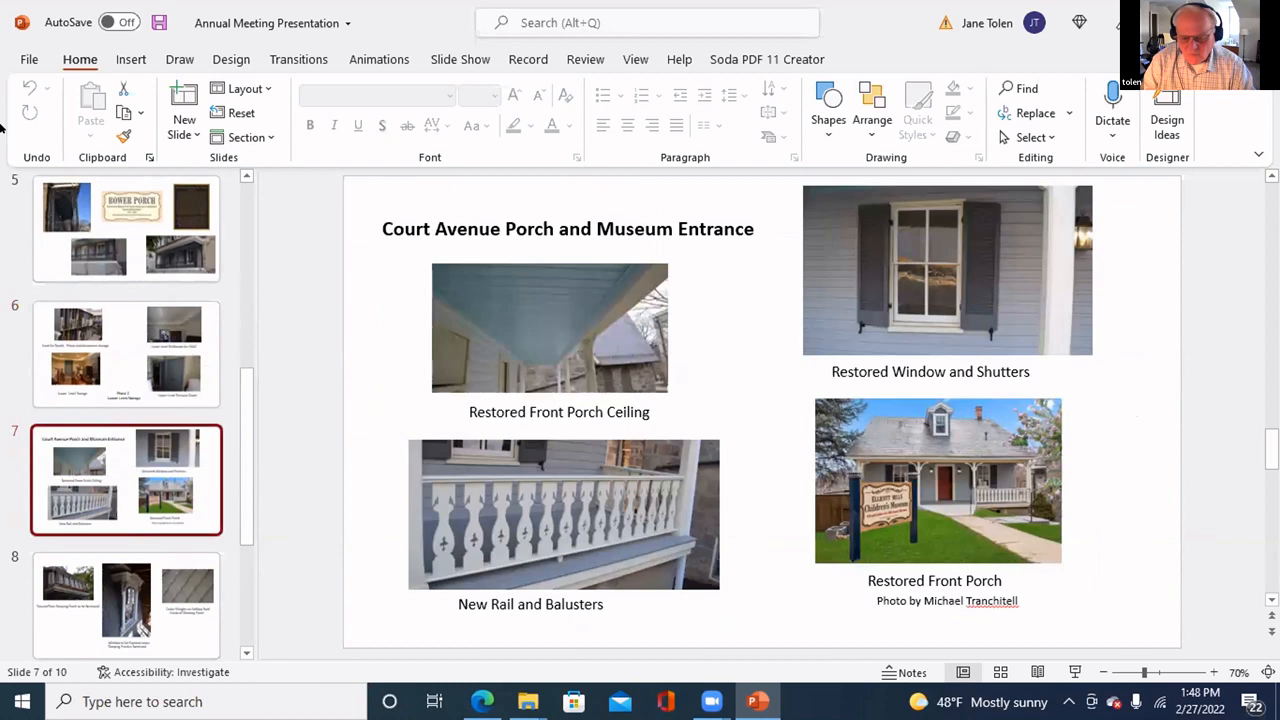
Return to slide 6, Phase 2 Lower-Level Storage, with vault and furnace closet photos
click(126, 354)
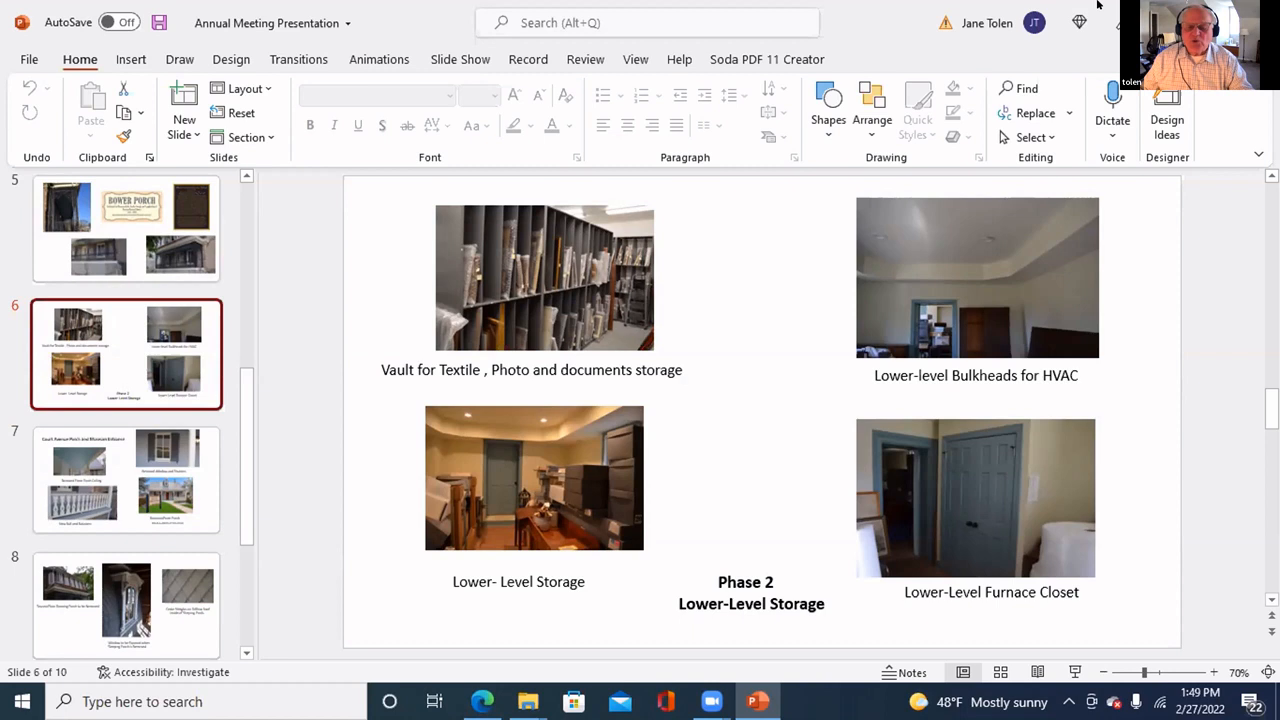
mouse_move(304, 386)
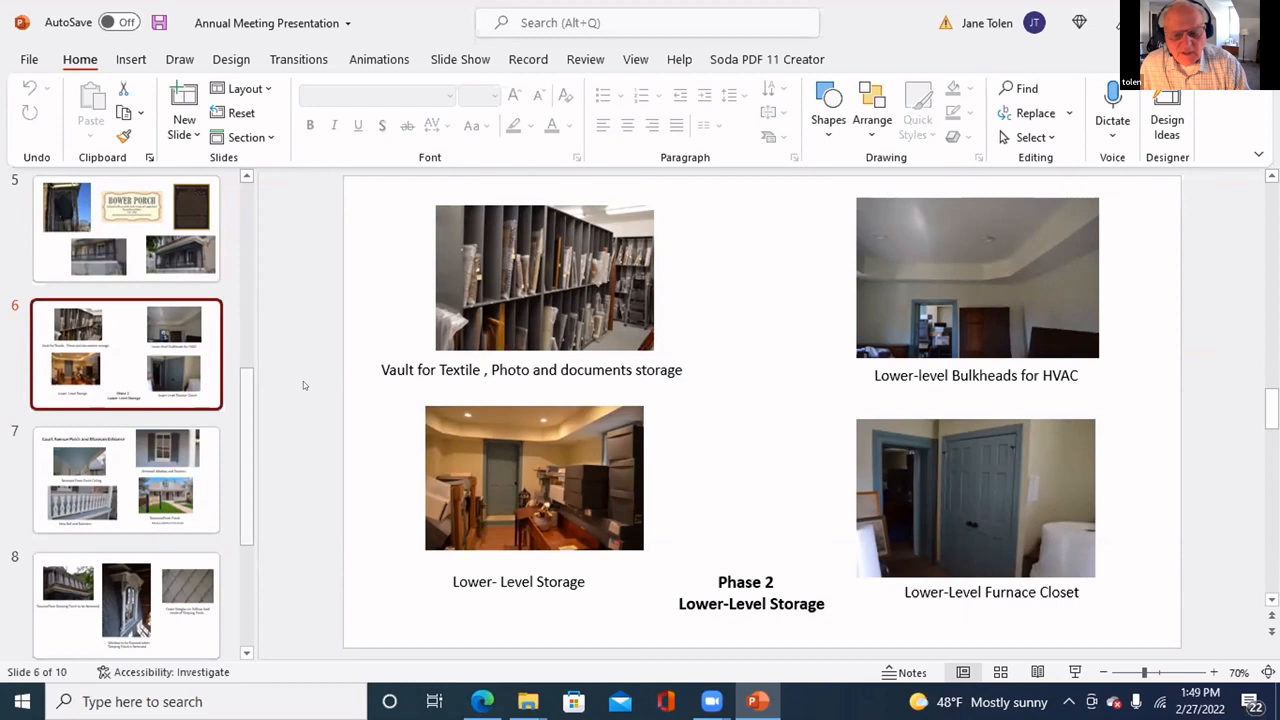
Show slide 7 with the restored porch, window and railing photos
click(126, 480)
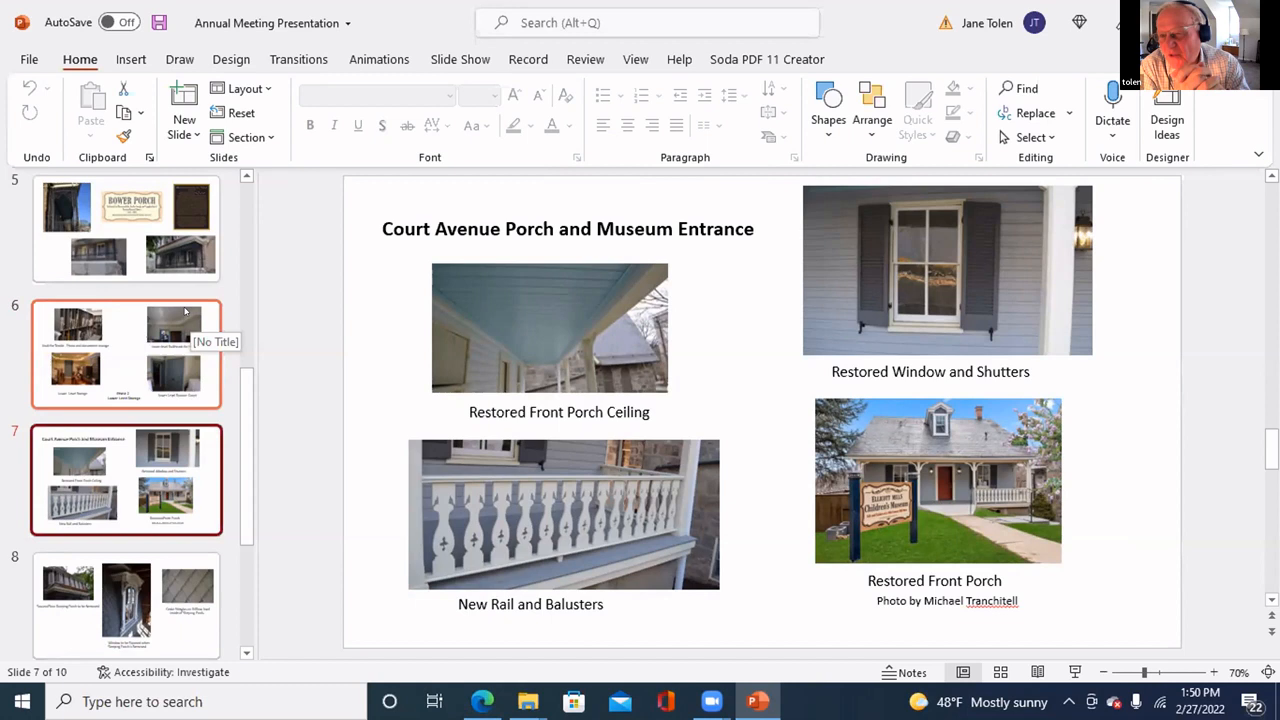
mouse_move(770, 516)
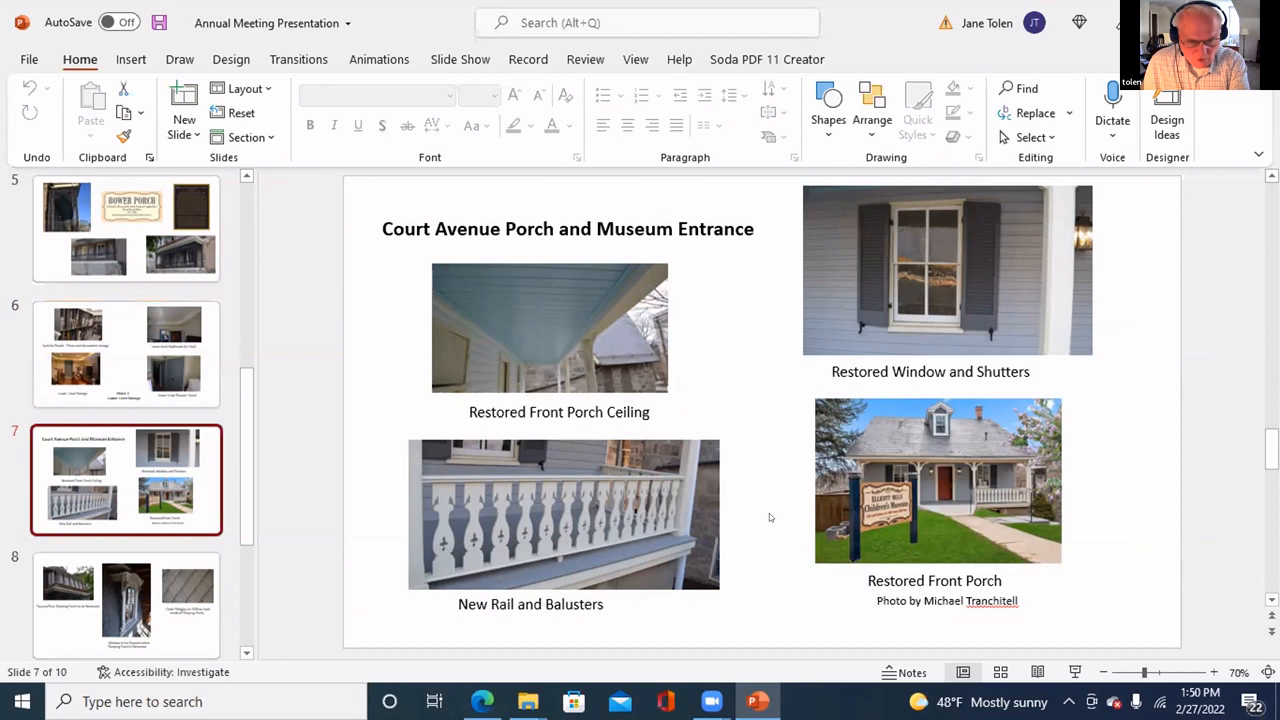
mouse_move(1024, 582)
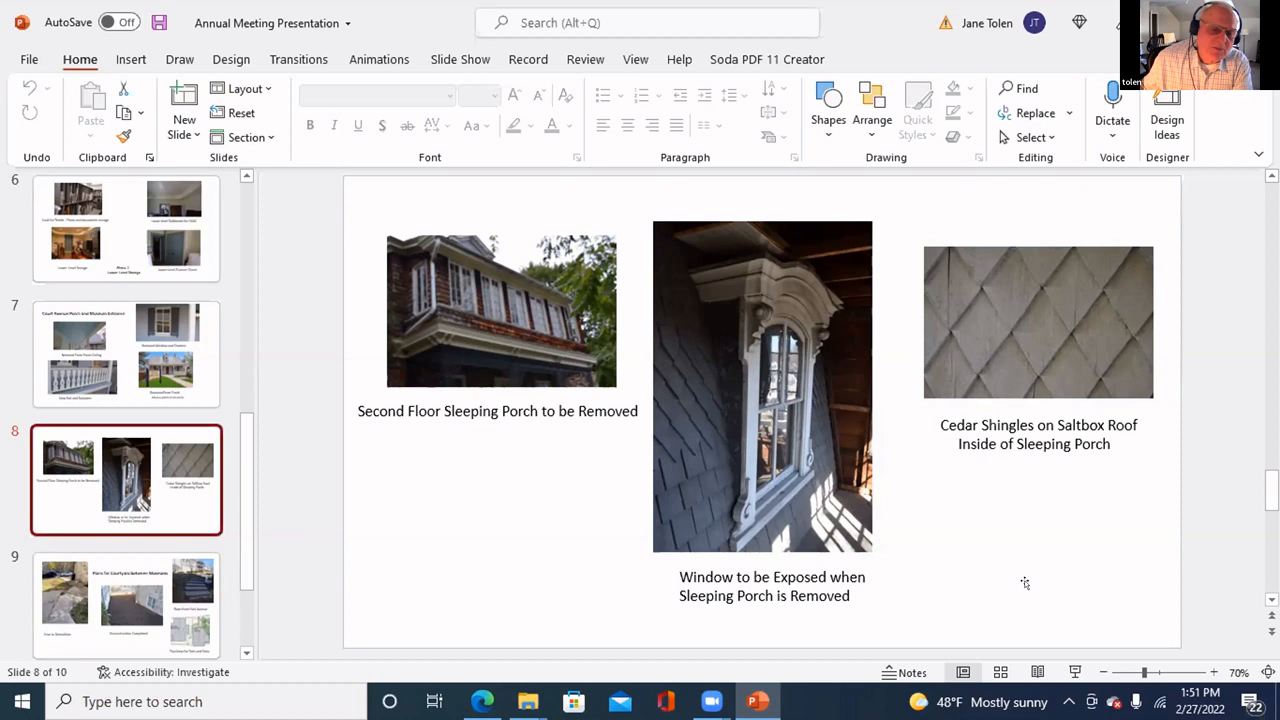
mouse_move(1012, 358)
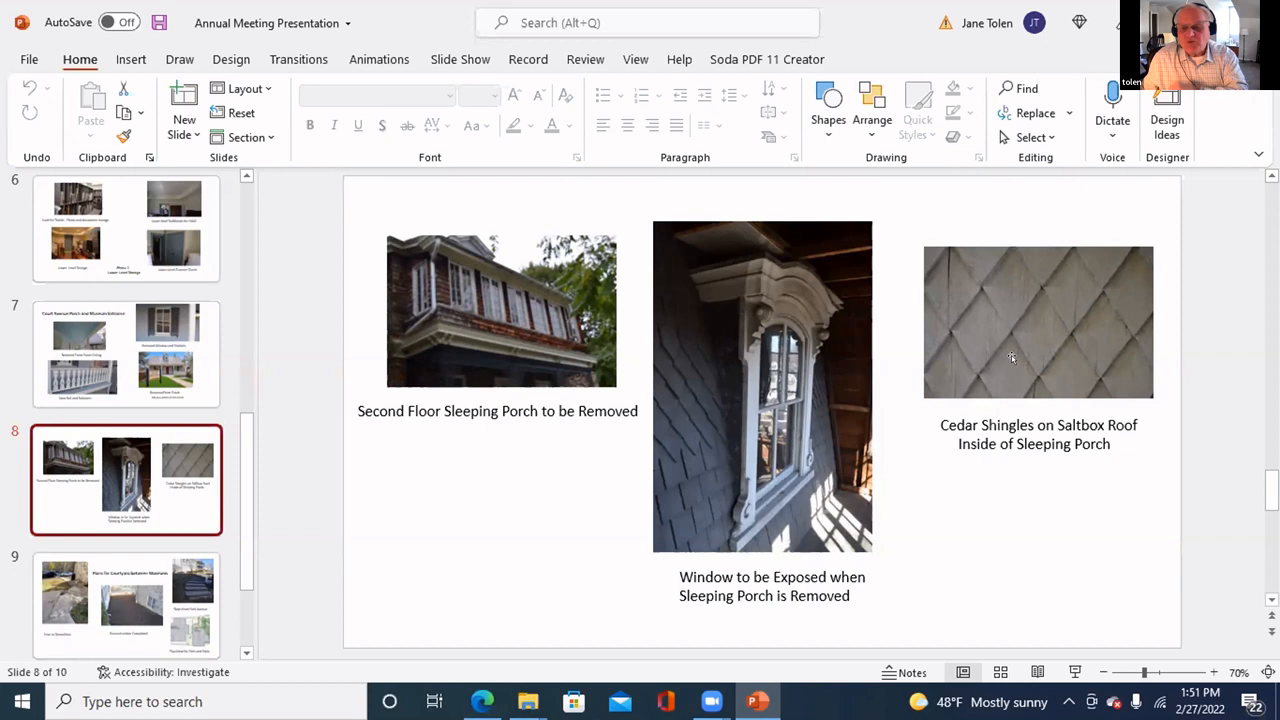
mouse_move(1008, 640)
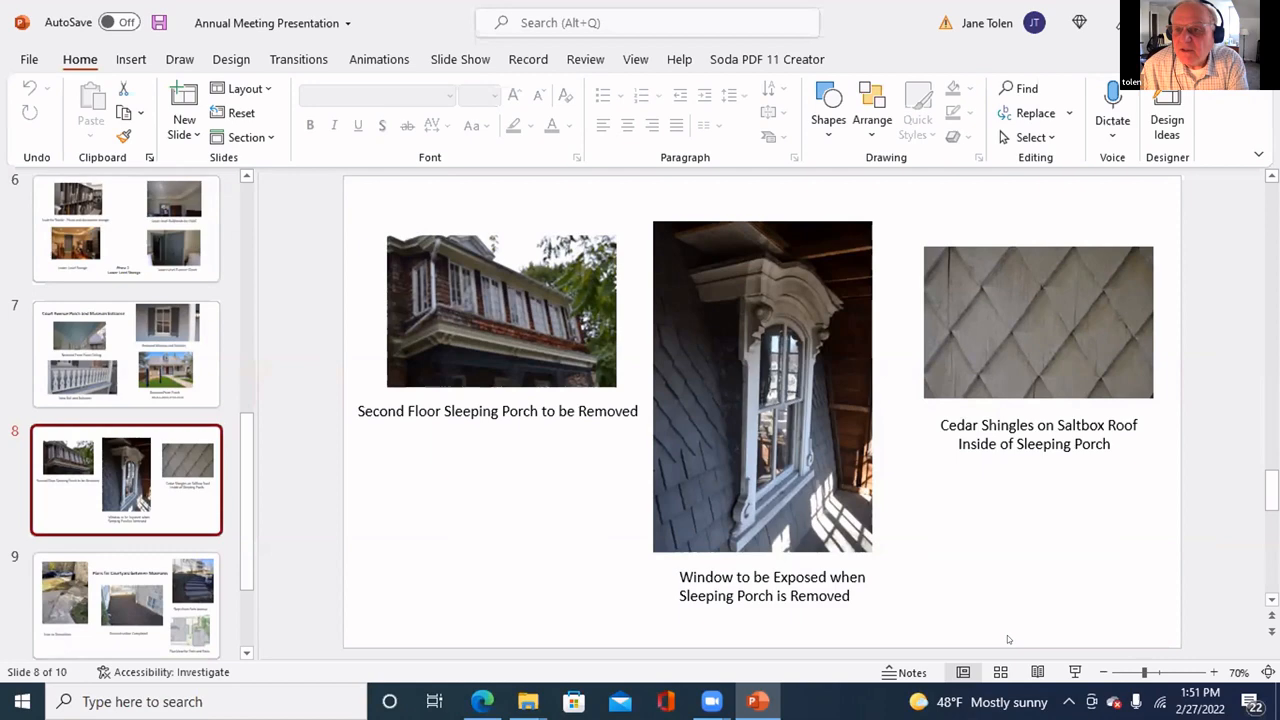
Show slide 9 with the courtyard demolition and path plan photos
click(124, 452)
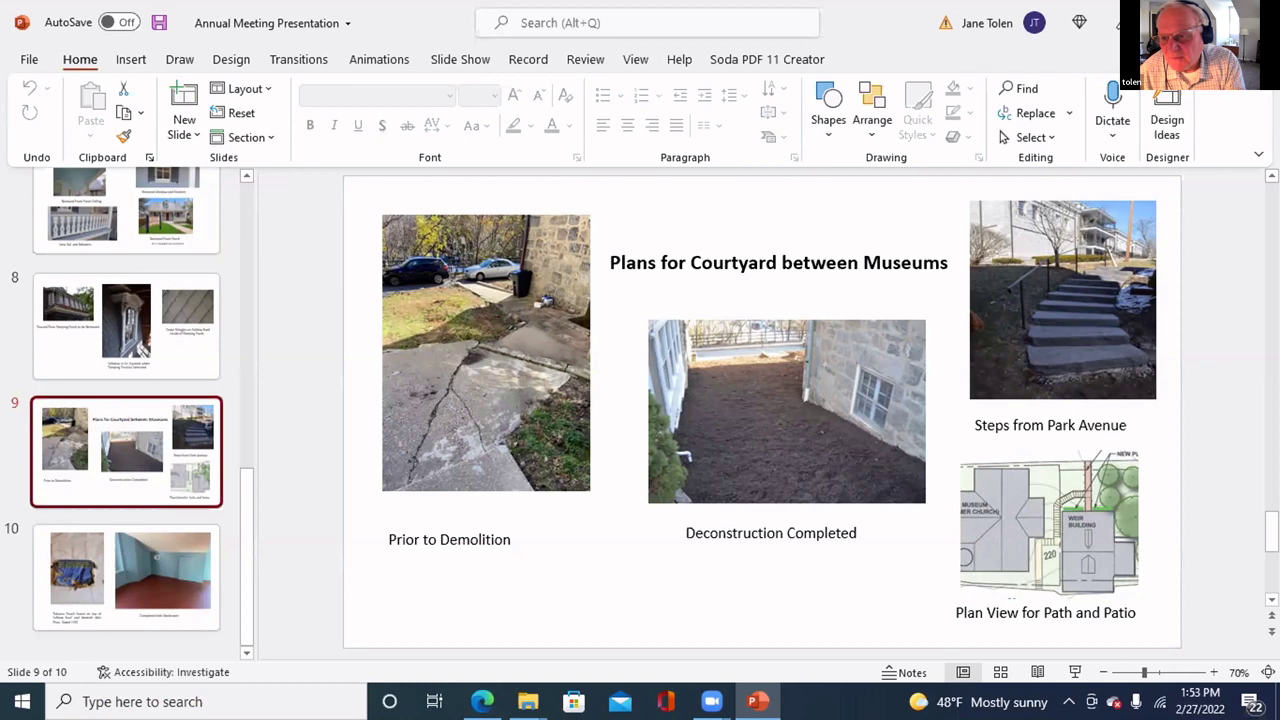
click(126, 576)
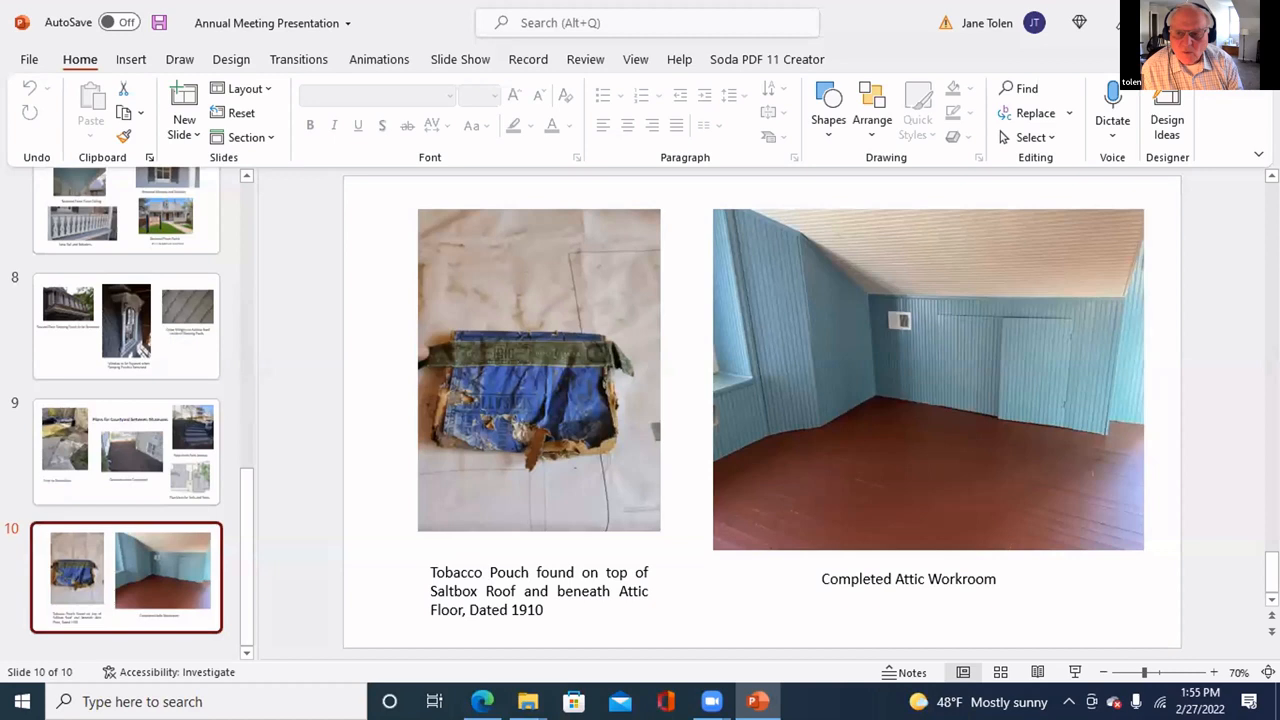
drag(324, 544, 280, 630)
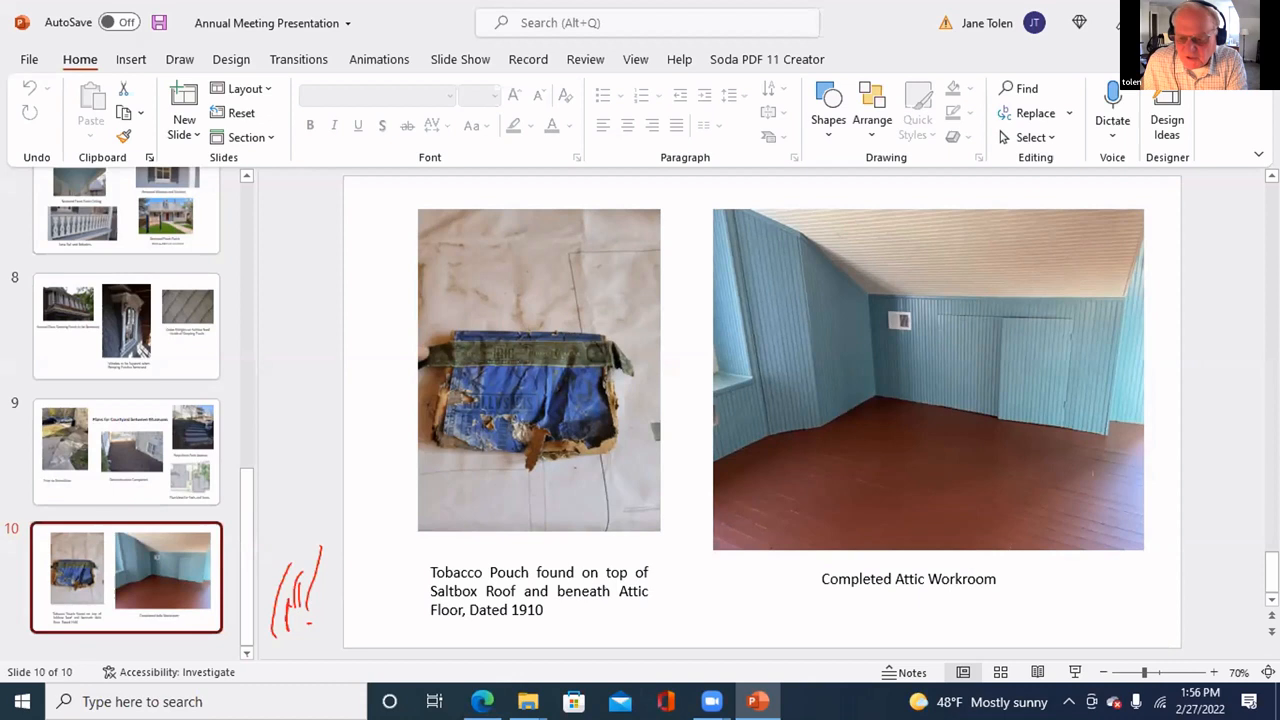
mouse_move(1024, 634)
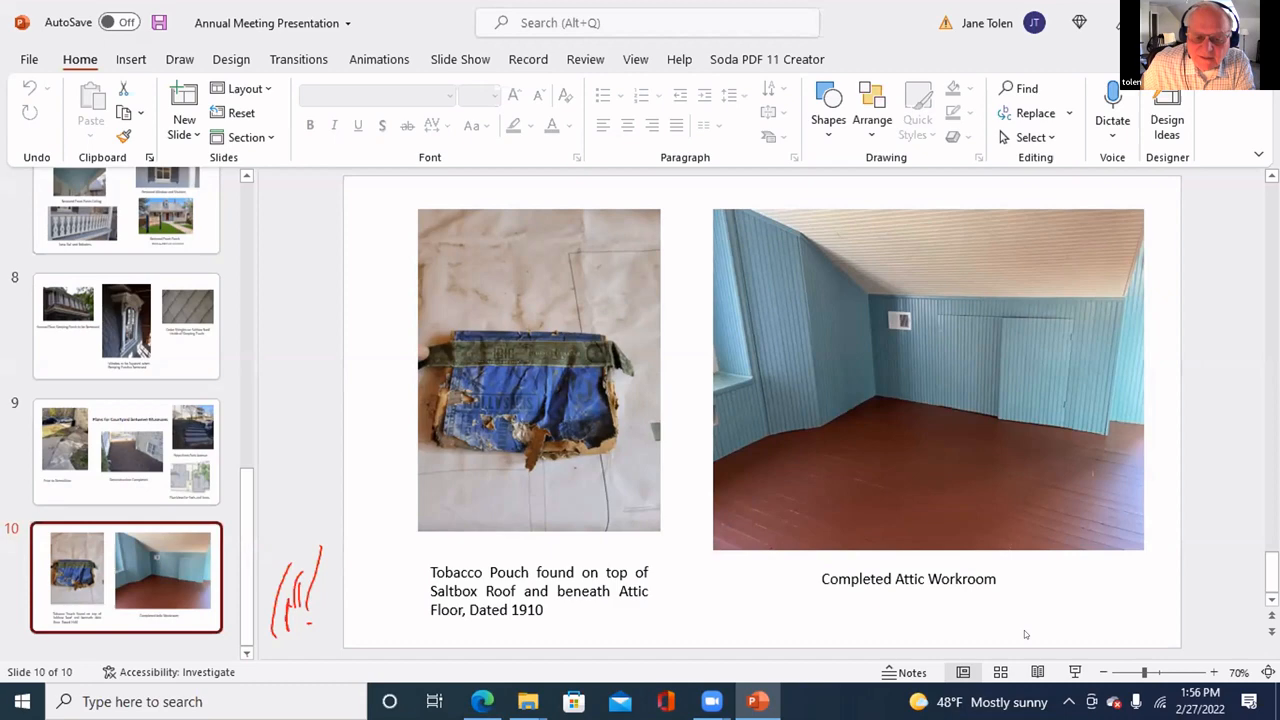